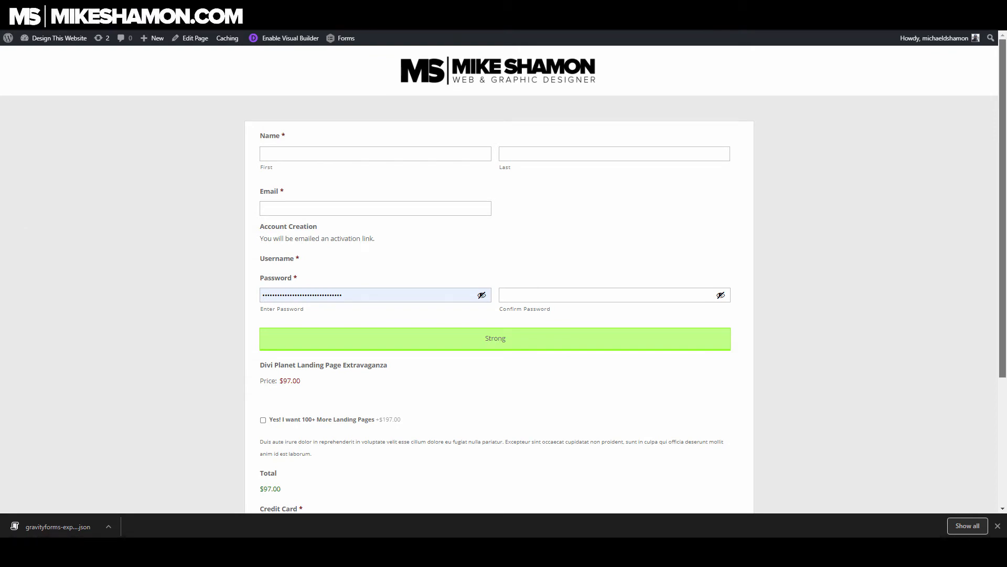
# - Tick the 'Yes! I want 100+ More Landing Pages' upsell, raising the total from $97 to $294
pyautogui.scroll(-3)
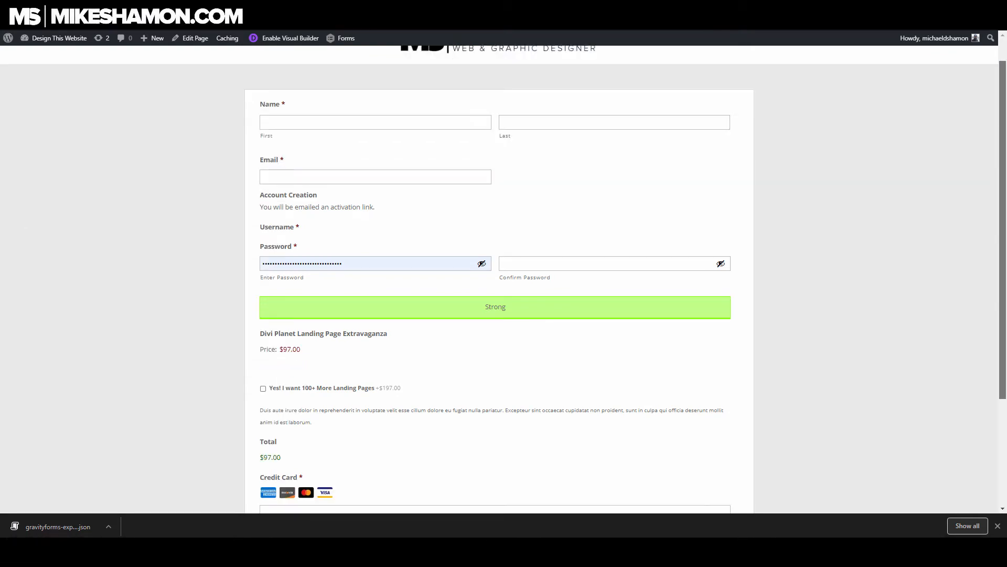
pyautogui.scroll(-3)
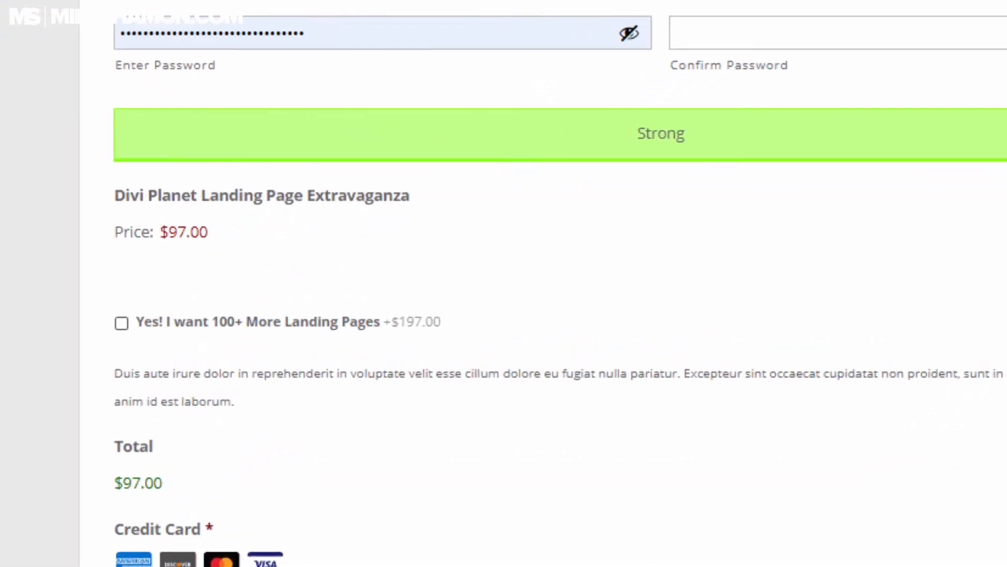
pyautogui.click(122, 323)
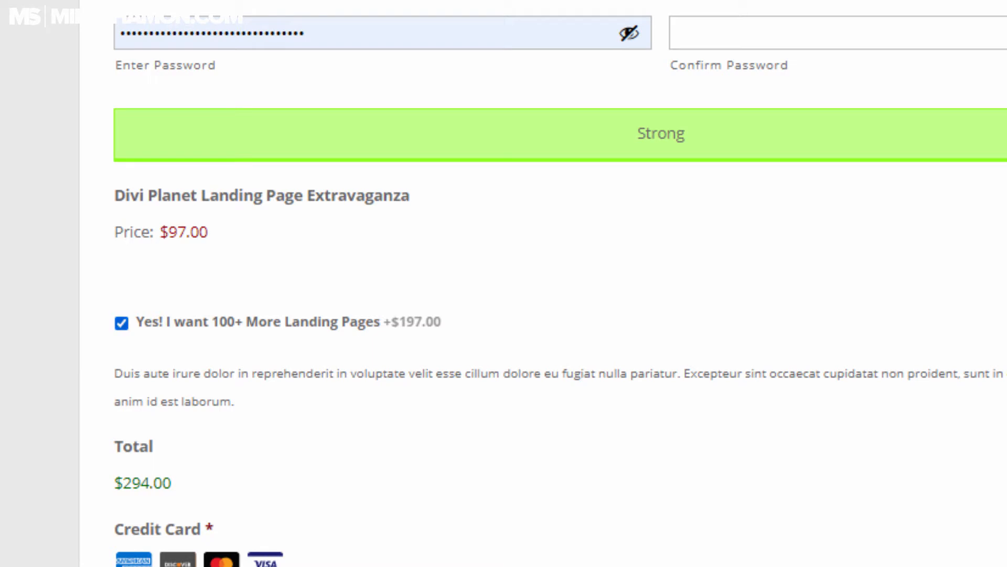
pyautogui.click(121, 323)
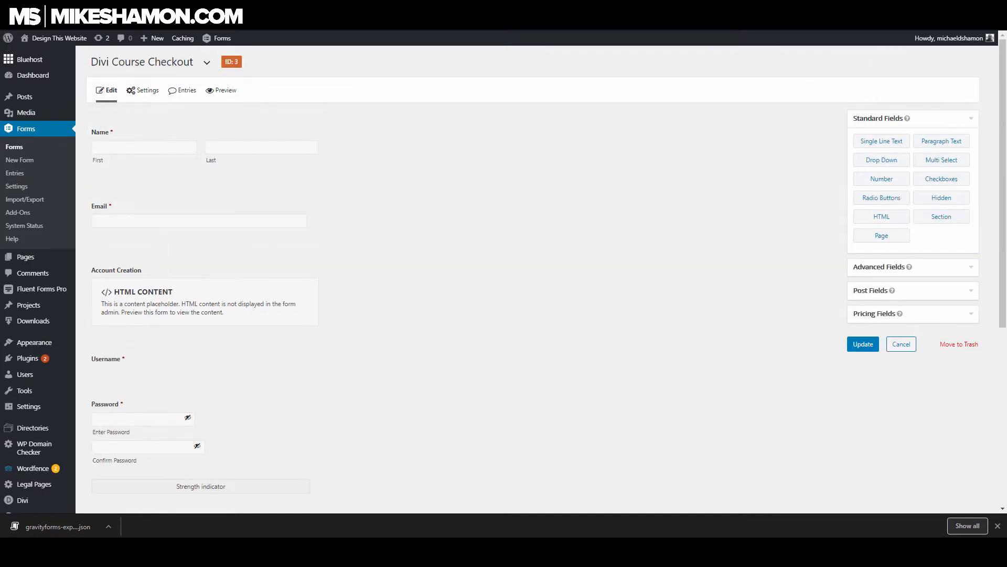
# - Select the Email field in the Divi Course Checkout form editor
pyautogui.click(200, 220)
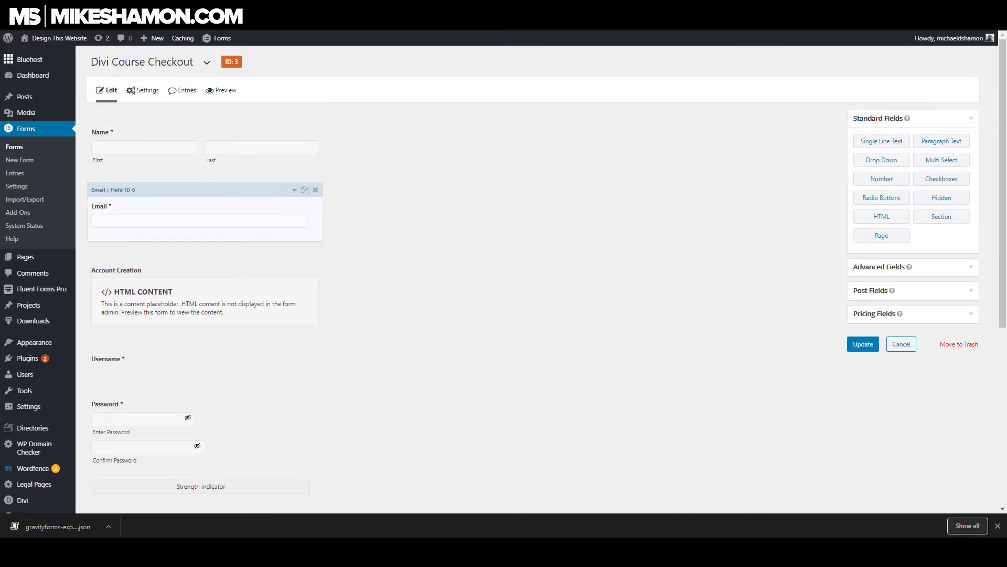
pyautogui.scroll(-3)
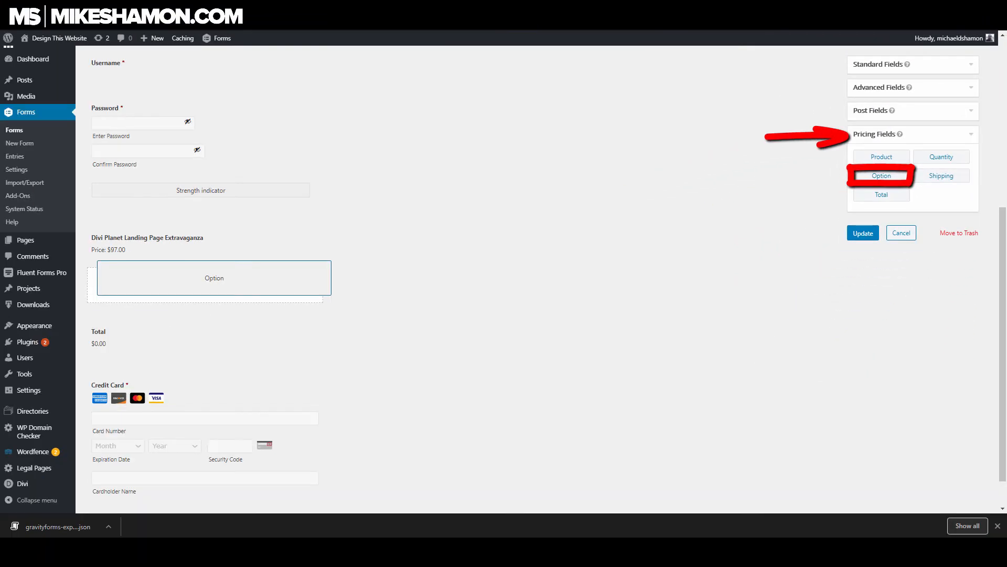
# - Add an Option pricing field mapped to the Divi Planet Landing Page Extravaganza product
pyautogui.click(881, 176)
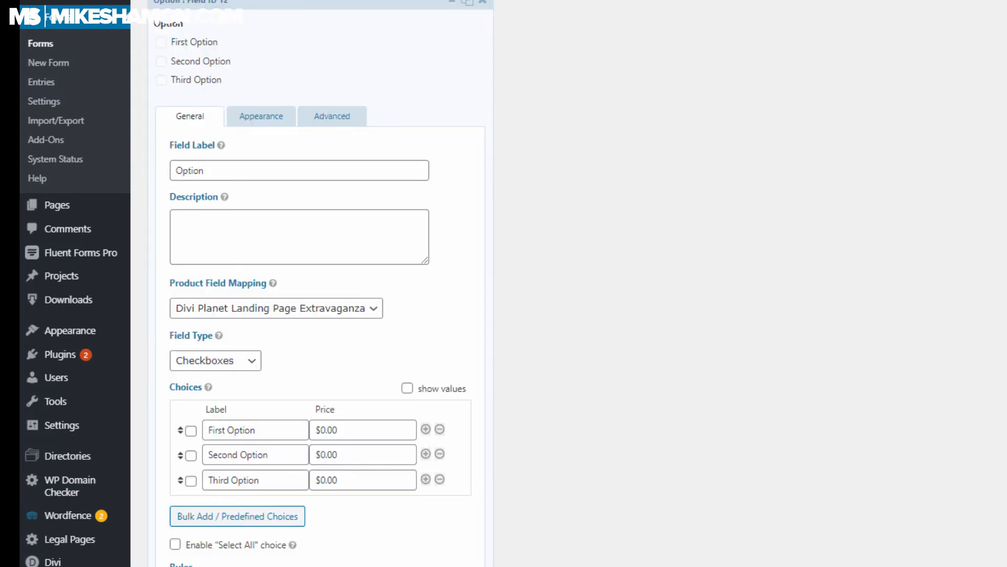
# - Leave one choice labelled '<strong>Yes! I want 100+ More Landing Pages</strong>'
pyautogui.click(439, 478)
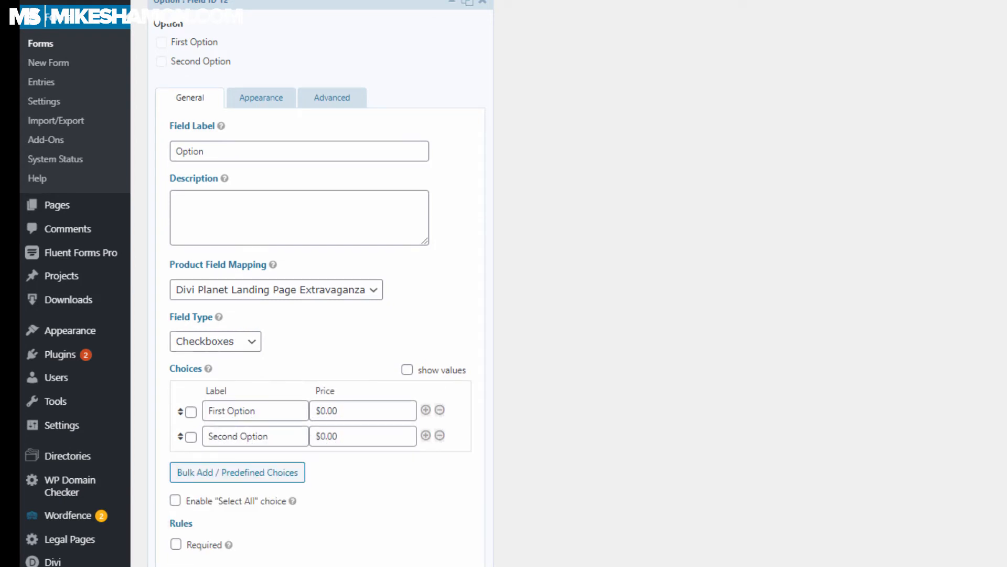
pyautogui.click(439, 436)
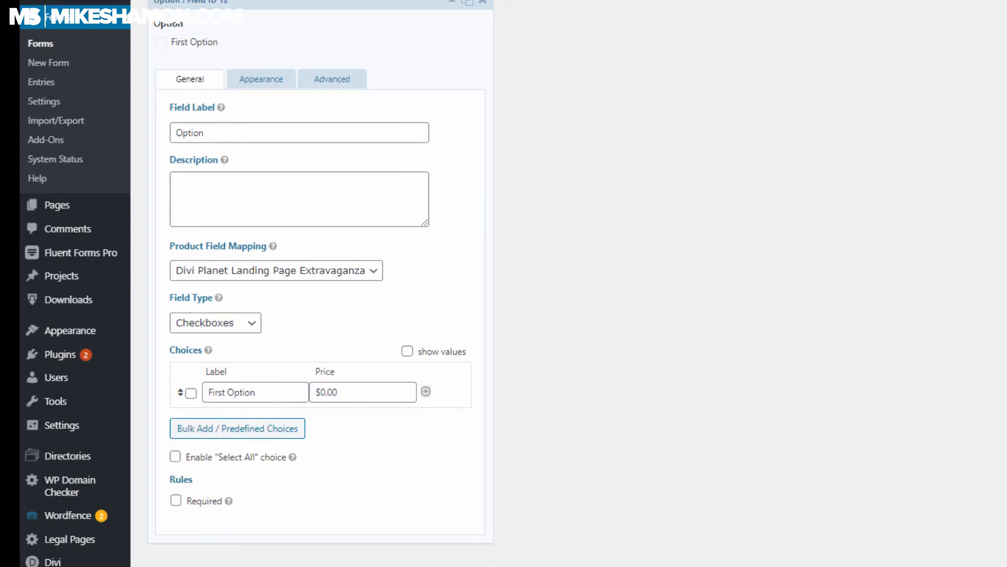
pyautogui.doubleClick(254, 392)
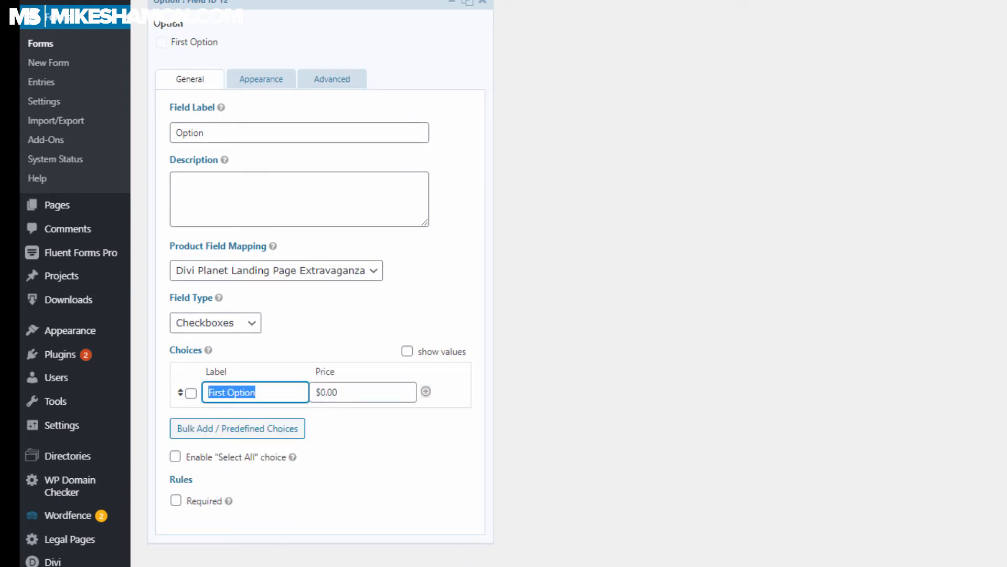
pyautogui.write('Yes! I want 100+ More Landing Pages')
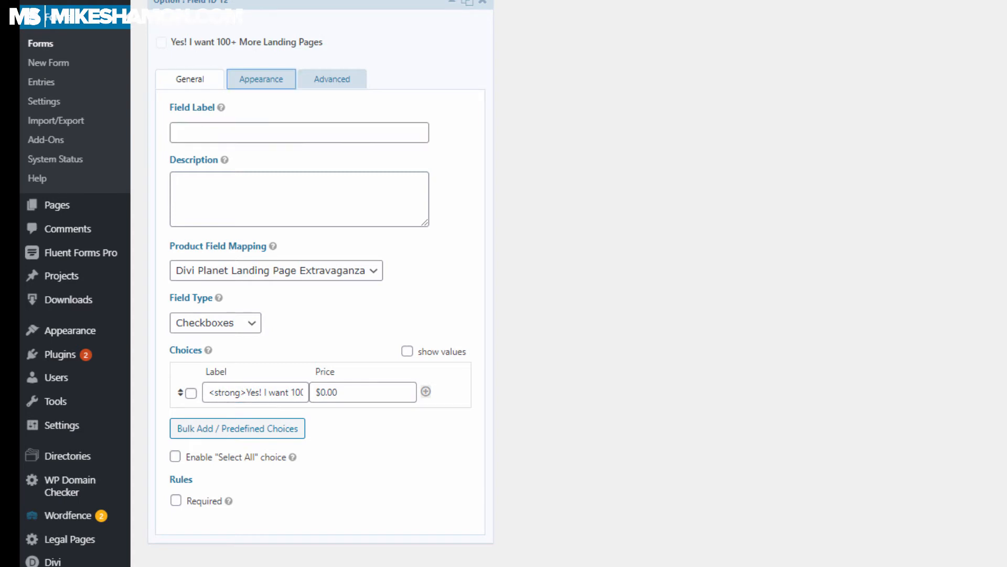
# - Set Field Label Visibility to Hidden and add a lorem ipsum 'Duis aute irure…' description
pyautogui.click(260, 78)
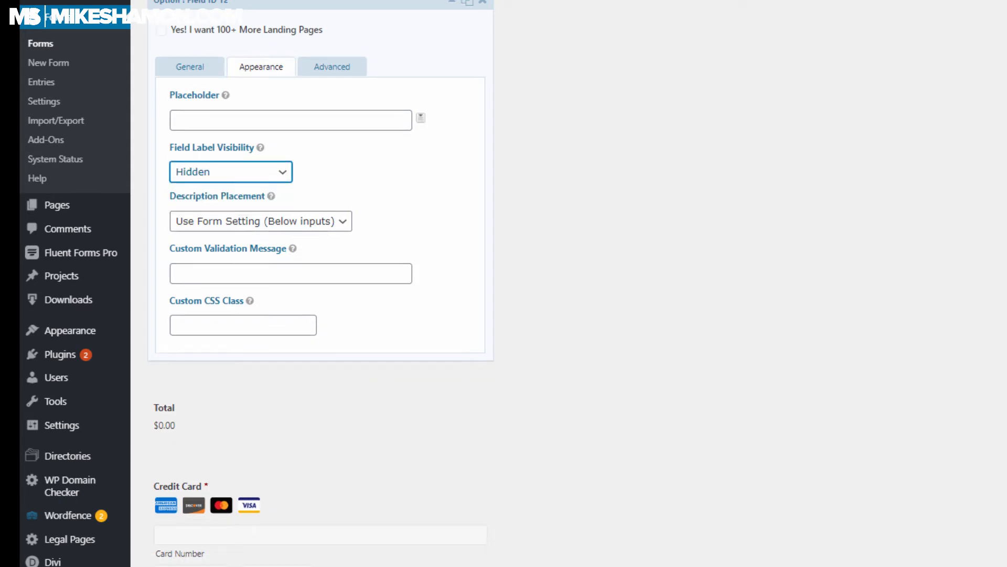
pyautogui.click(189, 66)
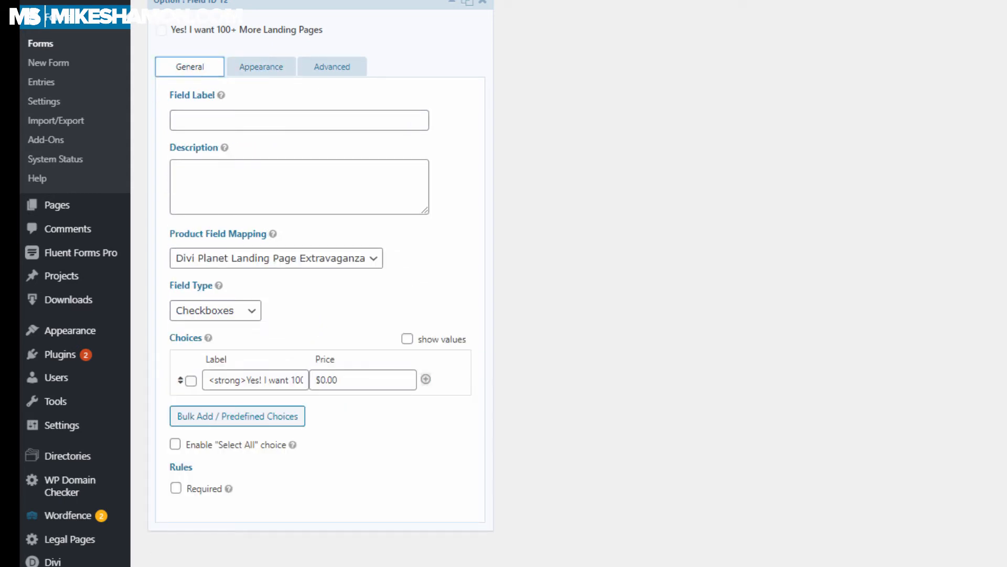
pyautogui.write('Duis aute irure dolor in reprehenderit in voluptate velit esse cillum dolore eu fugiat nulla pariatur. Excepteur sint occaecat cupidatat non proident, sunt in culpa qui officia deserunt mollit anim id est laborum.')
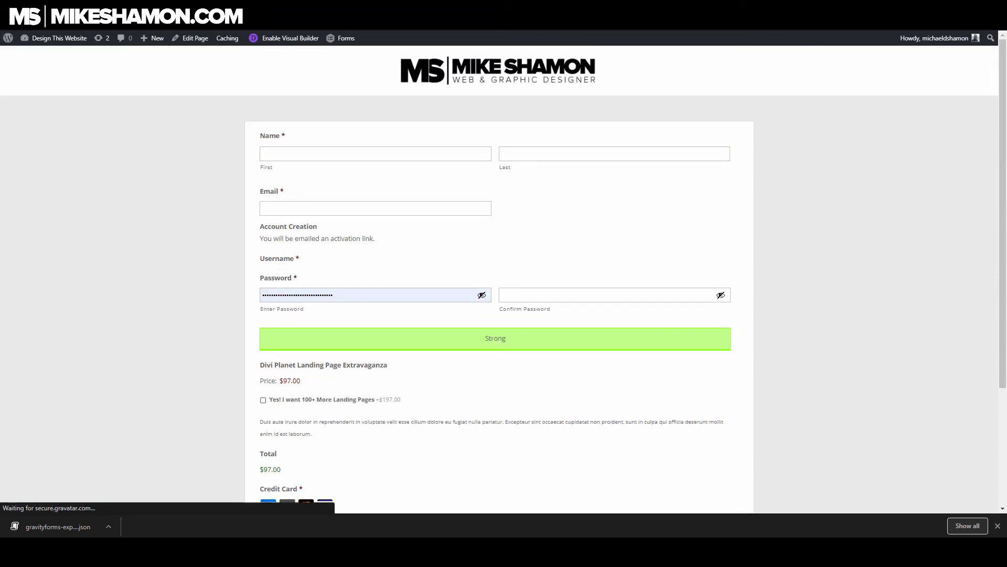
# - Choose expiration month 03 and tick the bold upsell checkbox so the total shows $294
pyautogui.scroll(-3)
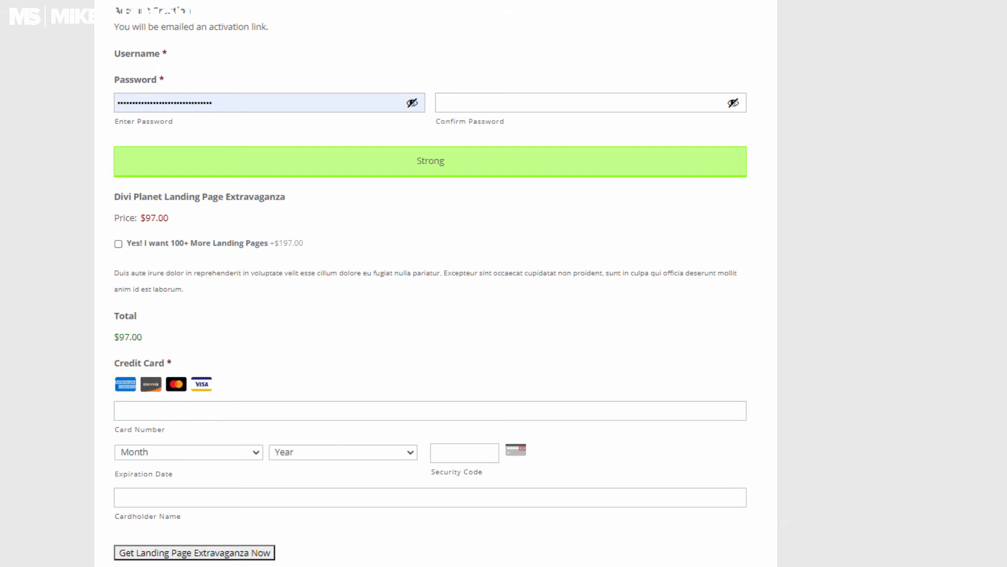
pyautogui.click(117, 244)
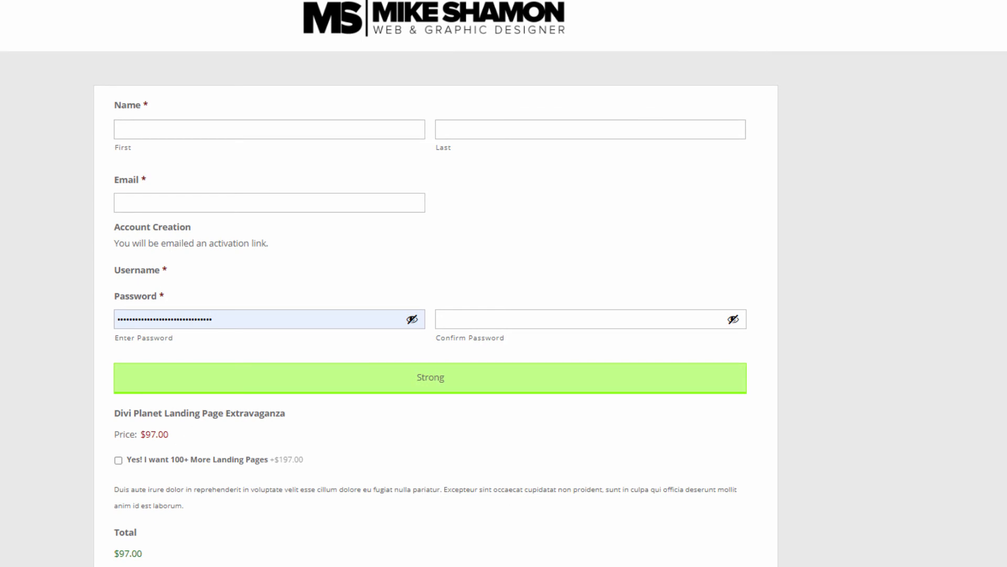
pyautogui.click(117, 473)
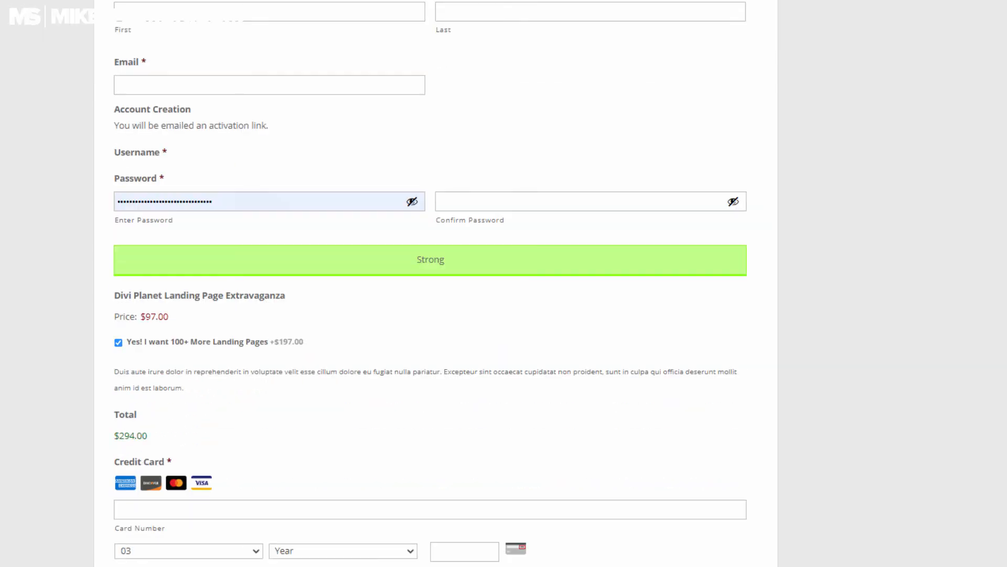
pyautogui.scroll(-3)
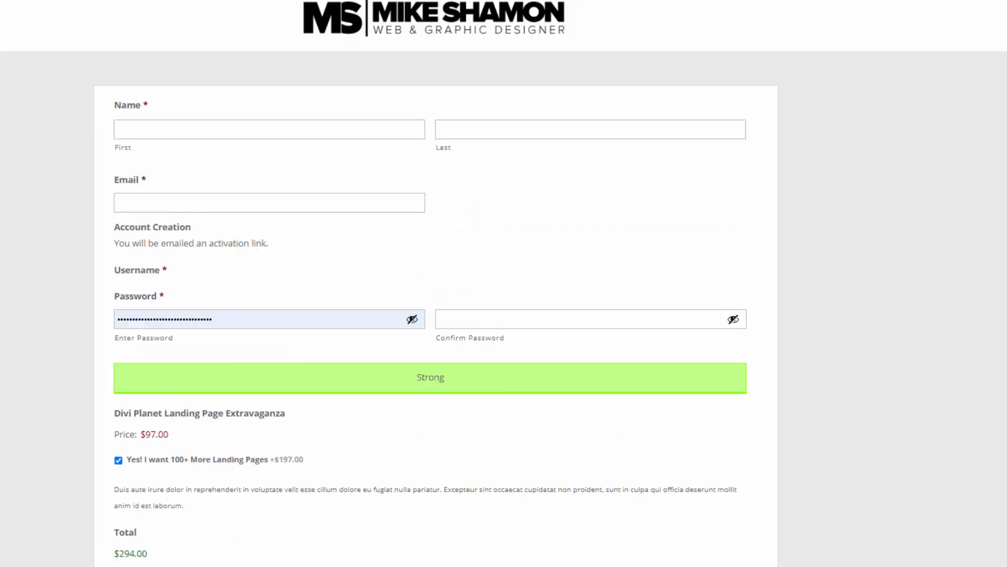
pyautogui.scroll(-3)
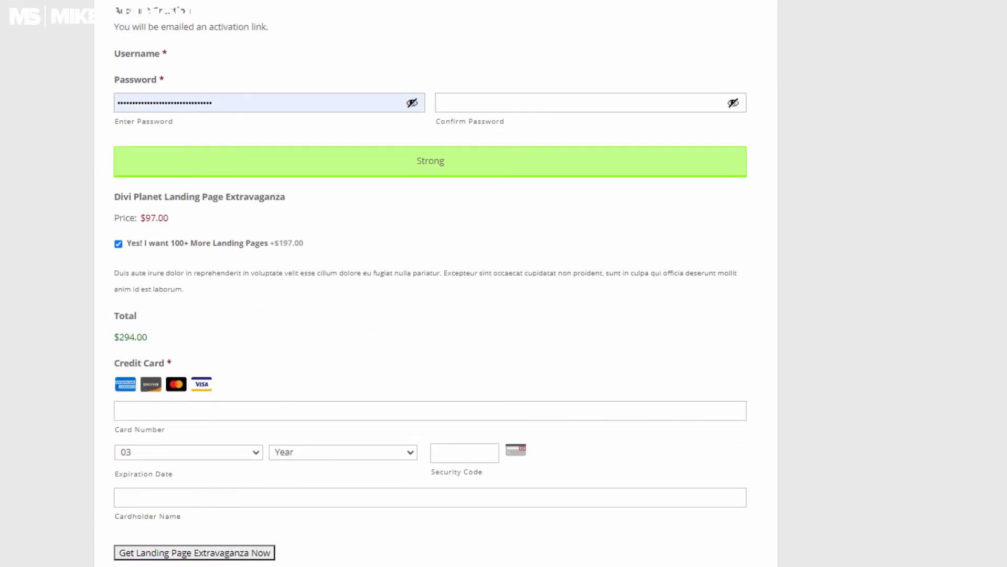
pyautogui.scroll(3)
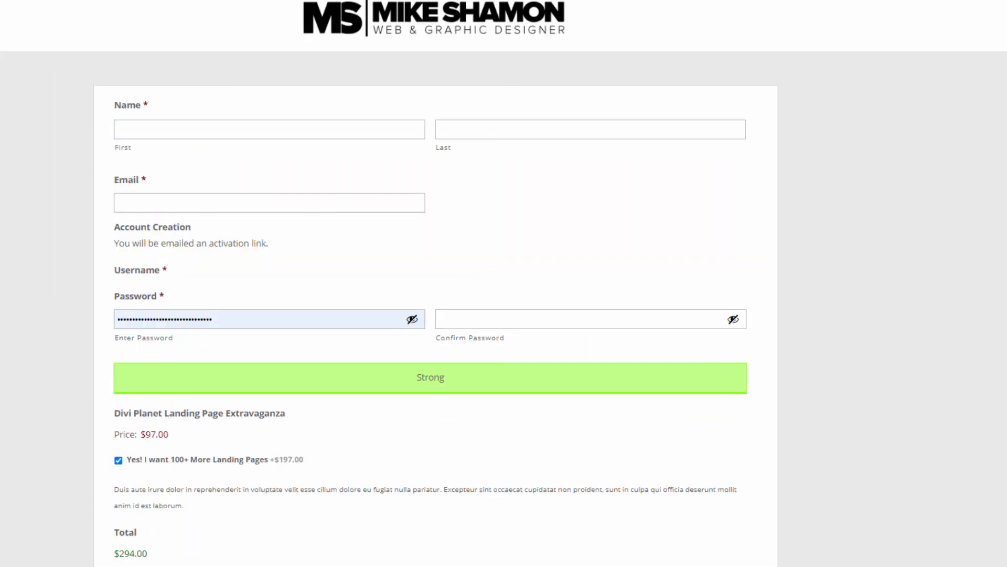
pyautogui.scroll(-3)
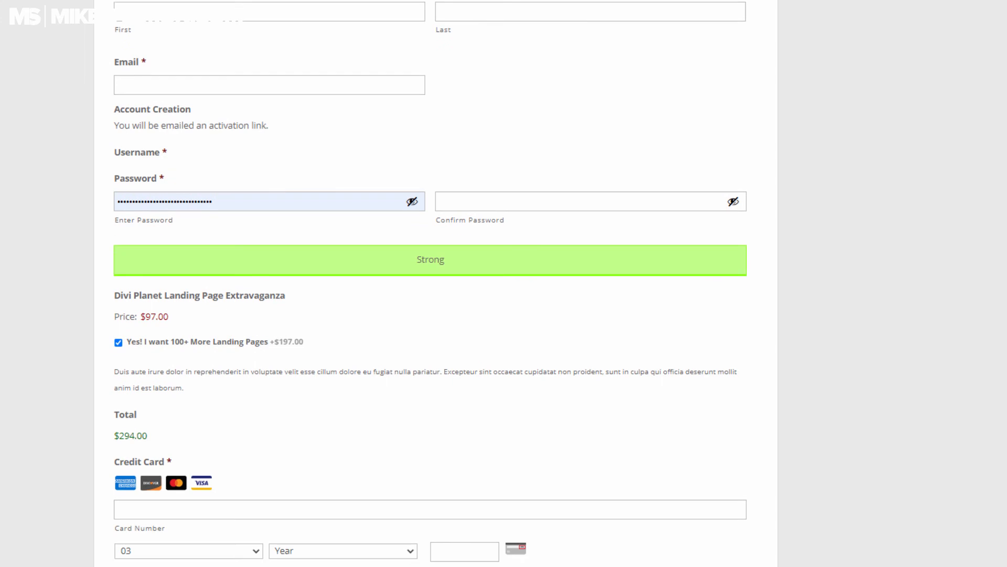